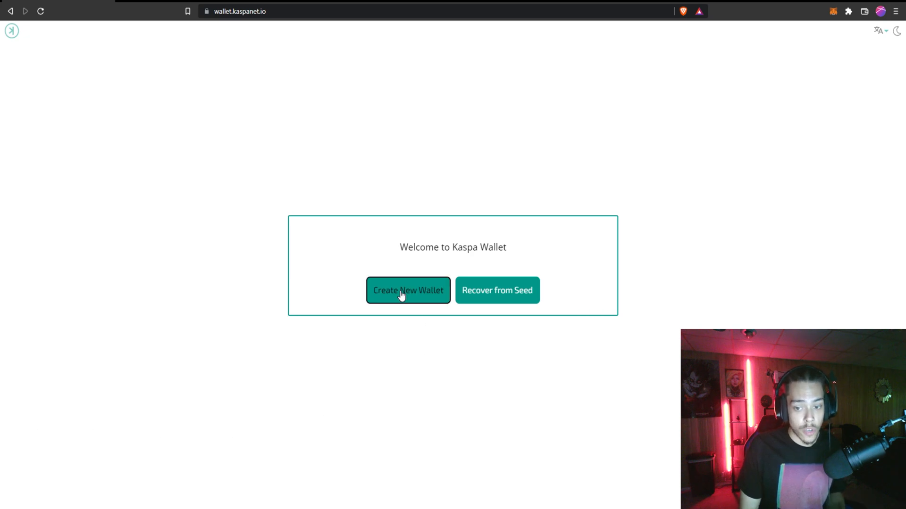
mouse_move(411, 292)
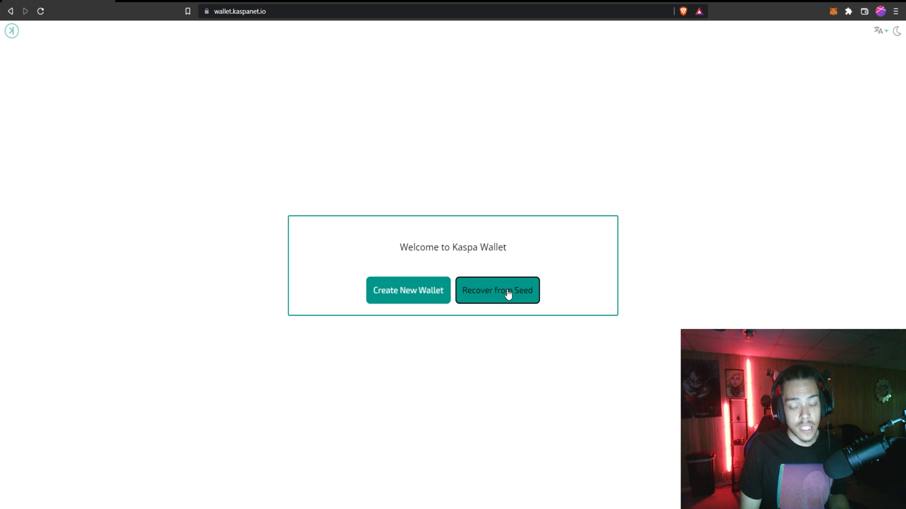
Choose Create New Wallet on the welcome screen to reach the password form
left_click(407, 291)
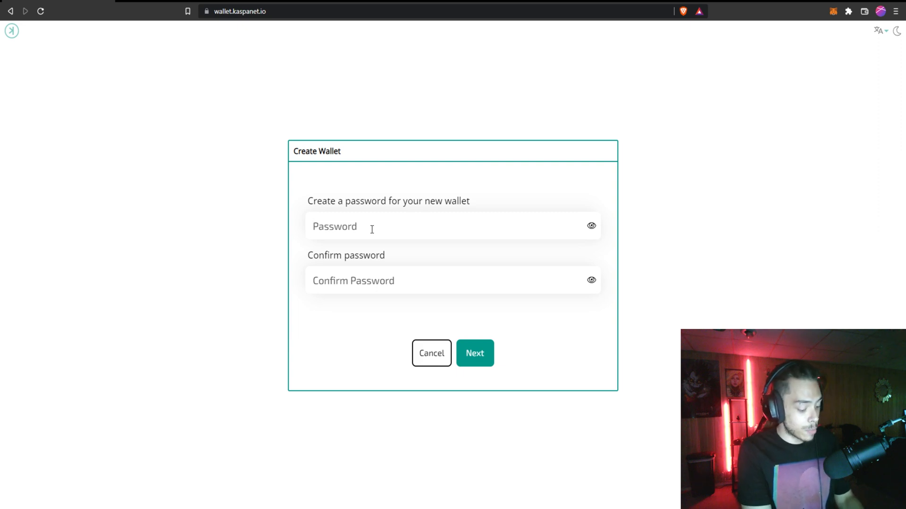
Enter and confirm the new wallet password, then continue to the recovery seed
type("password")
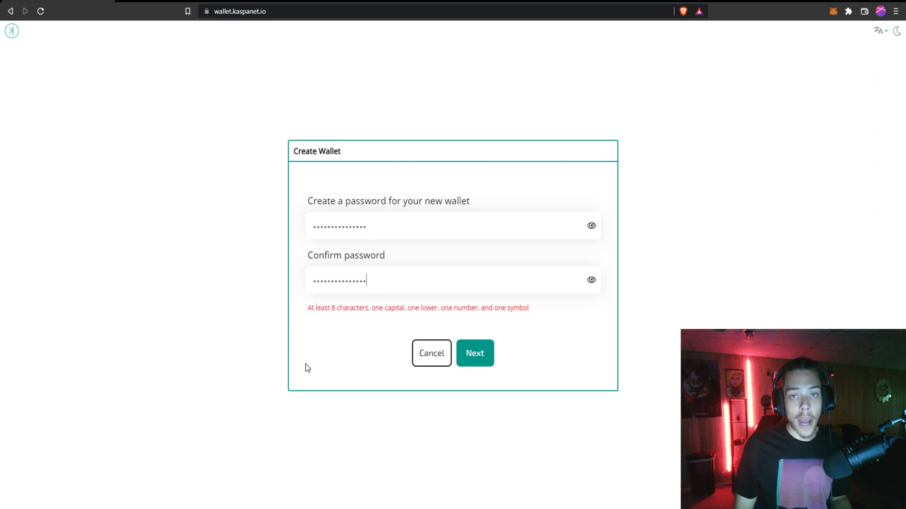
left_click(474, 353)
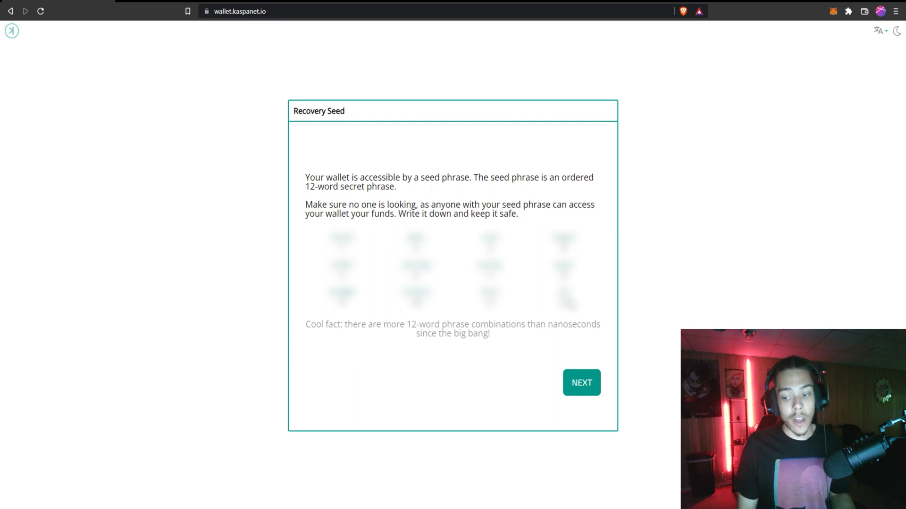
Pick the correct sixth seed word in the checkup and finish onto the 0 KAS dashboard
left_click(582, 382)
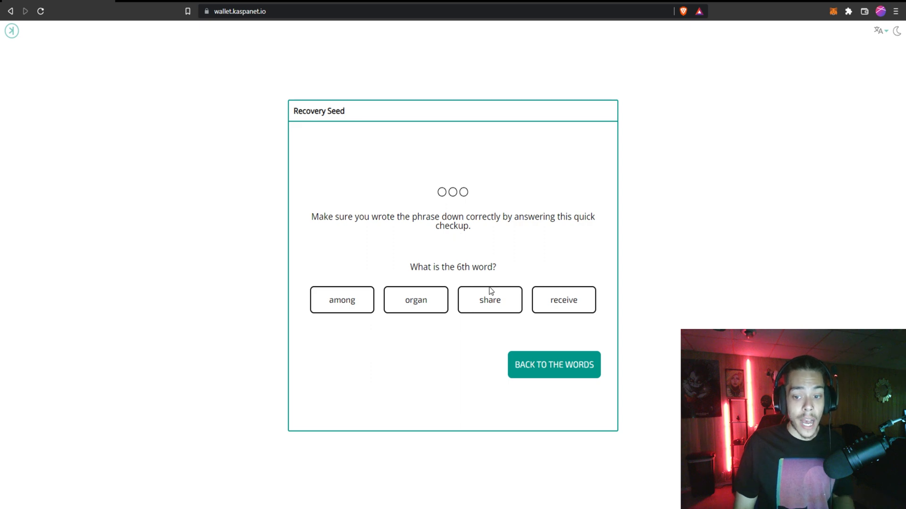
mouse_move(491, 279)
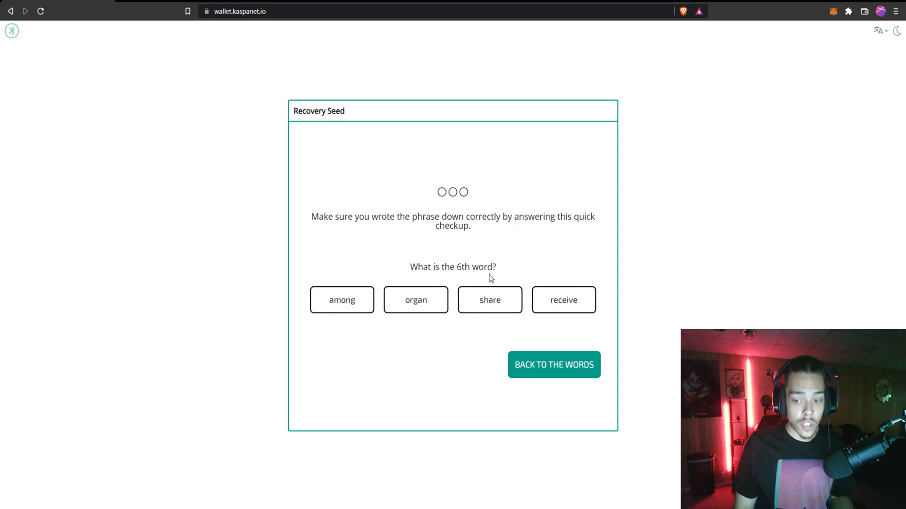
mouse_move(429, 310)
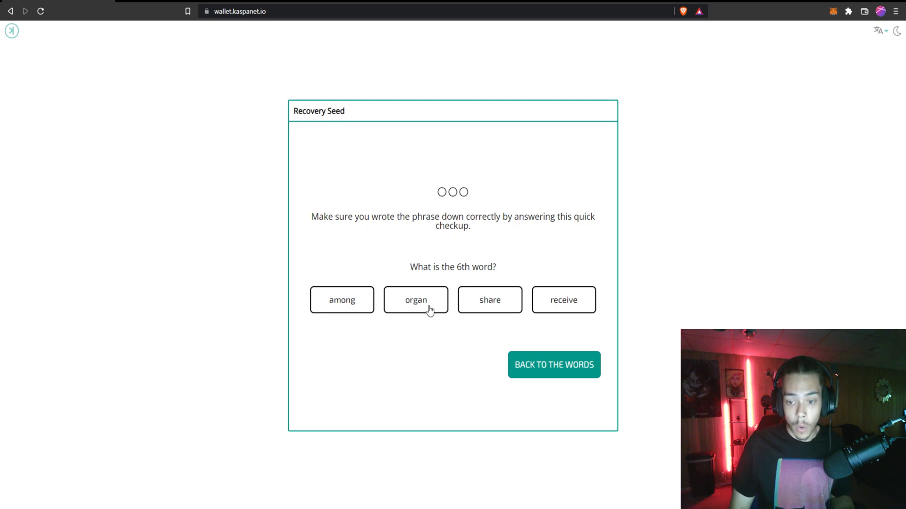
left_click(415, 300)
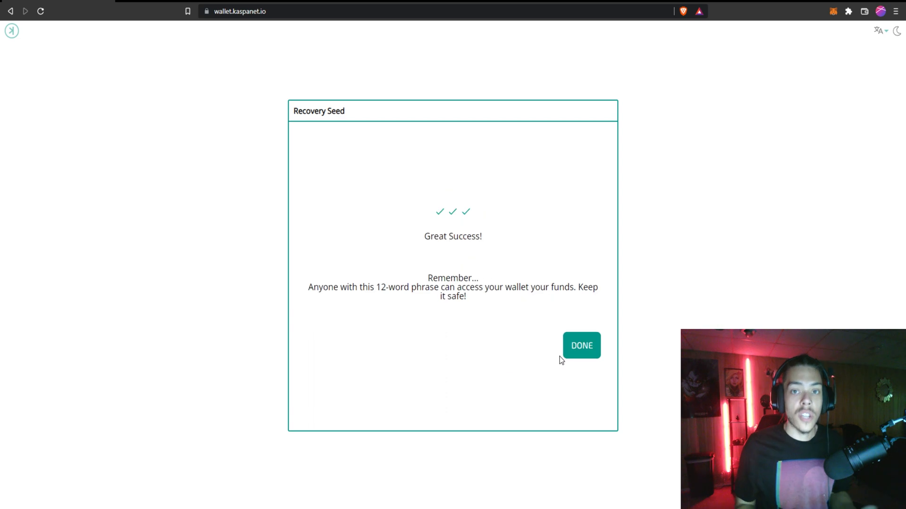
left_click(582, 345)
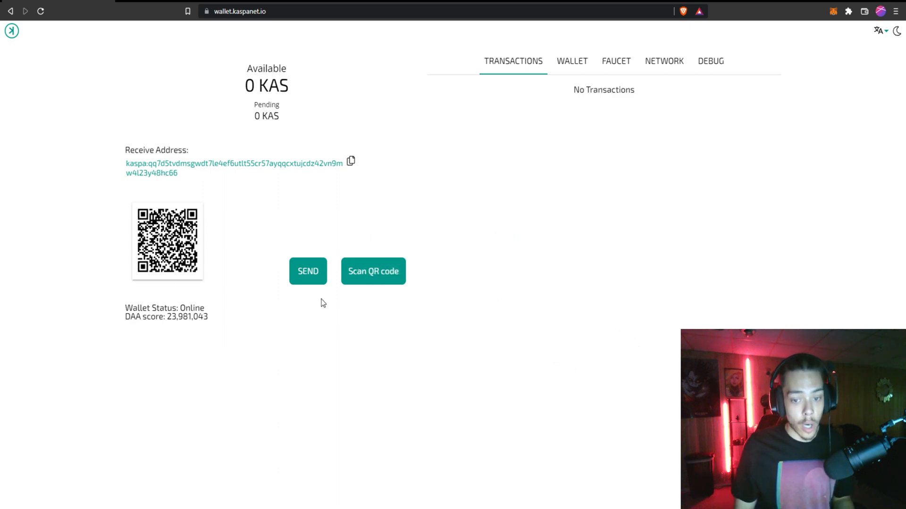
Open and cancel the send form, then view the Wallet, Faucet, Network and Debug tabs
left_click(307, 271)
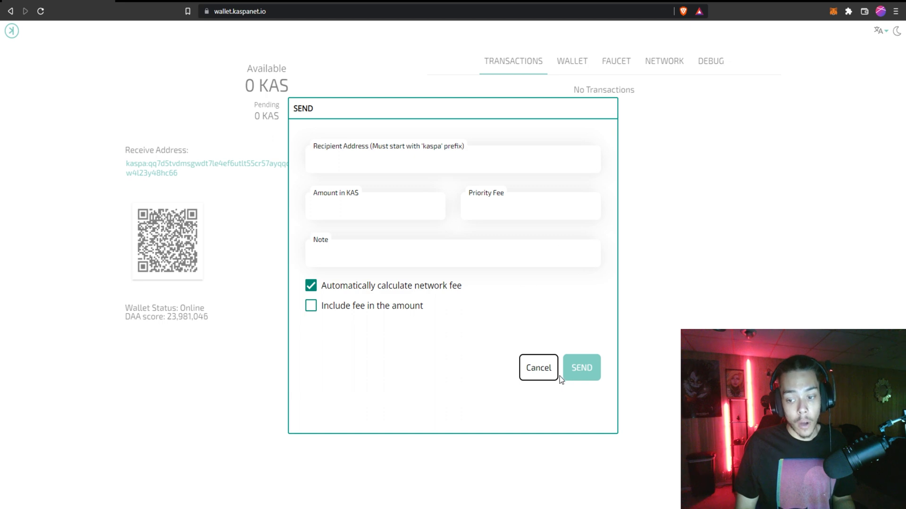
left_click(538, 368)
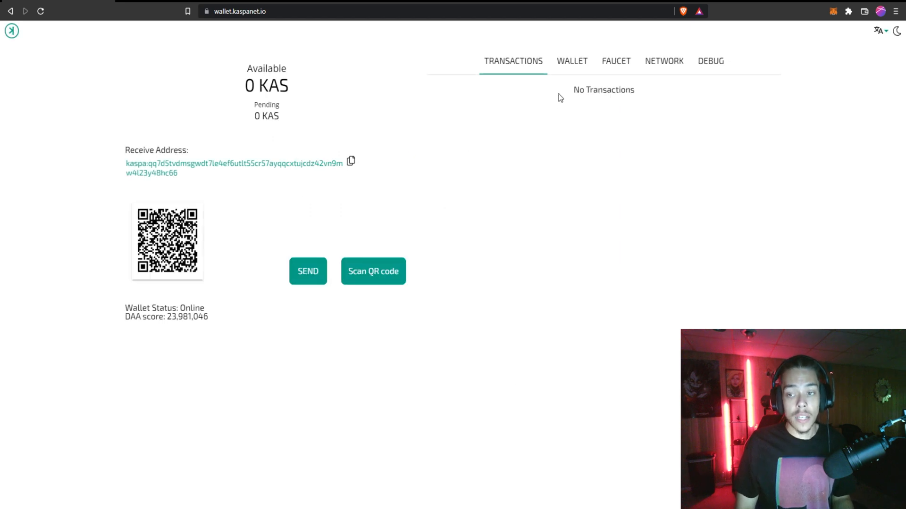
left_click(571, 61)
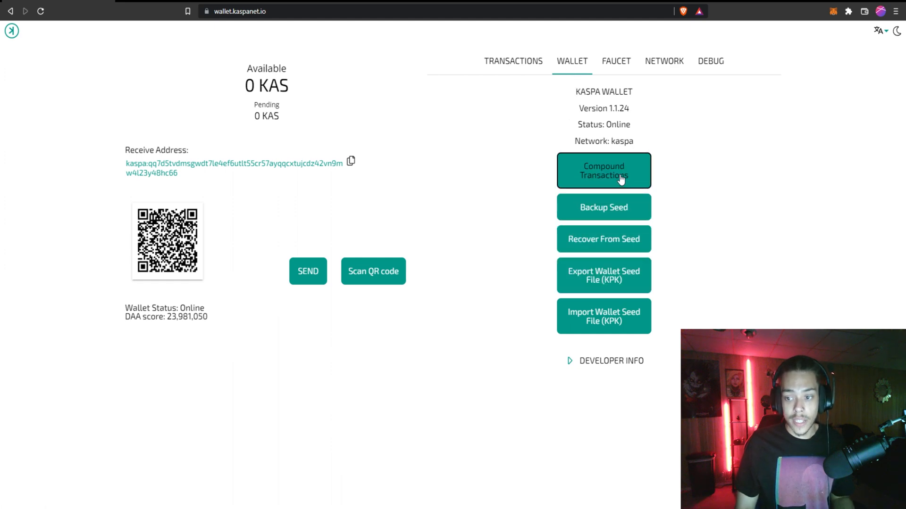
mouse_move(623, 247)
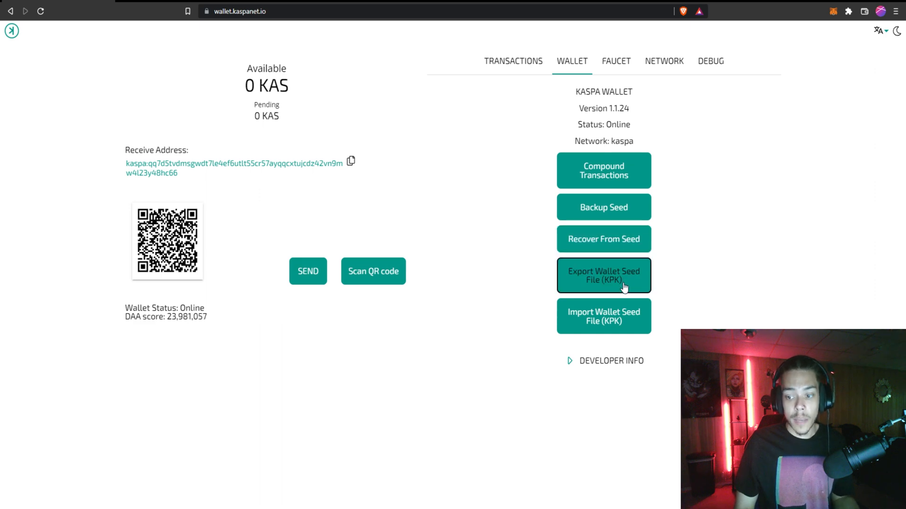
left_click(615, 61)
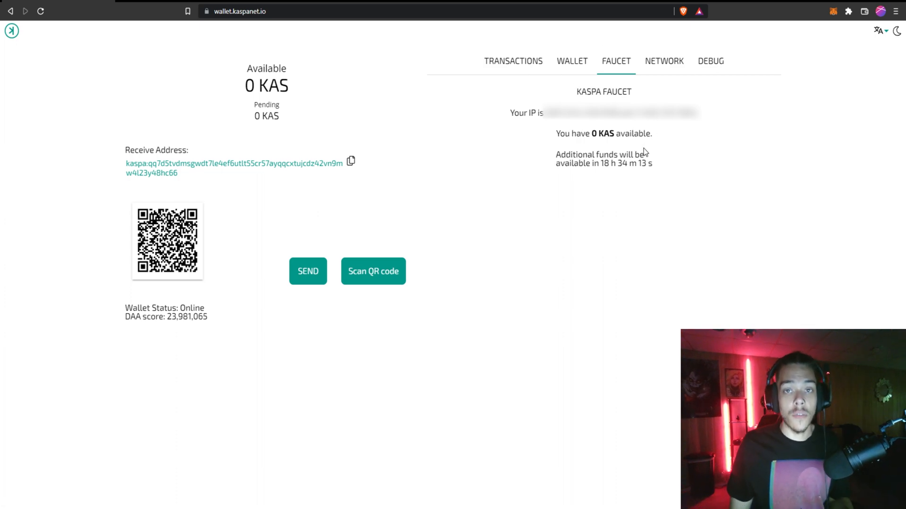
left_click(663, 62)
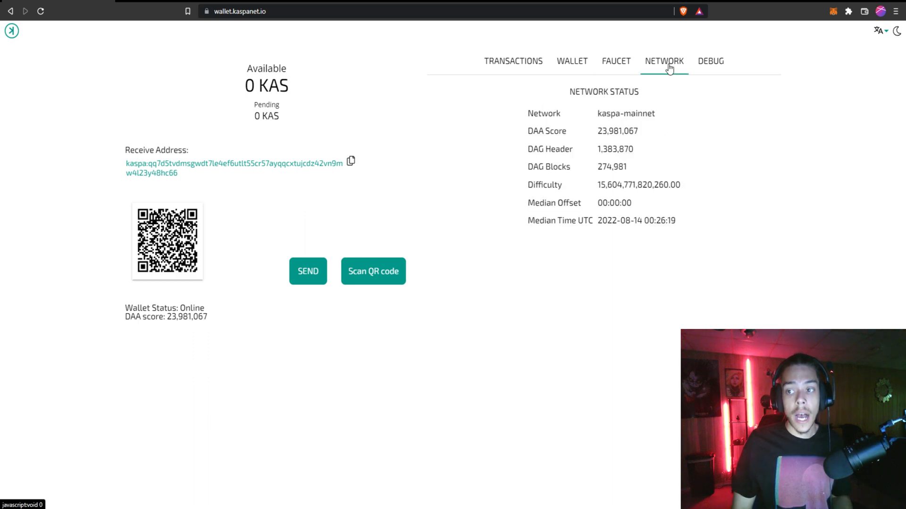
left_click(711, 61)
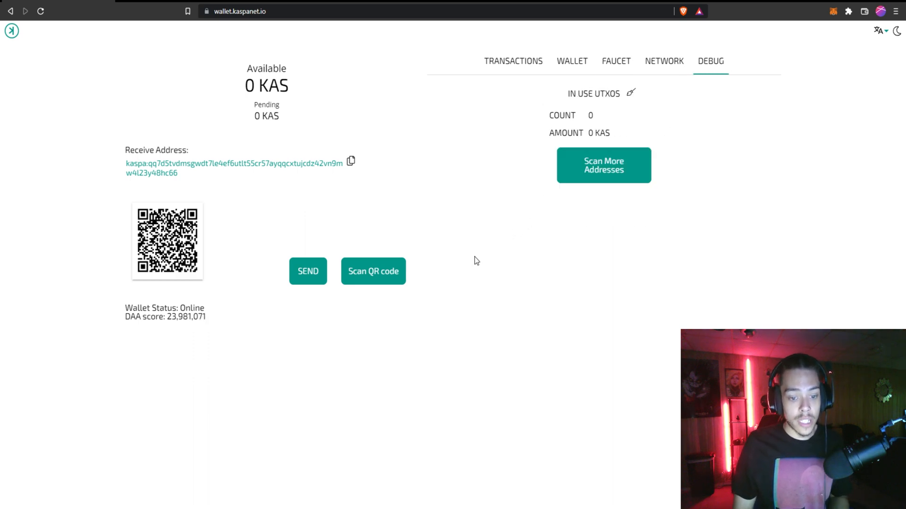
mouse_move(447, 329)
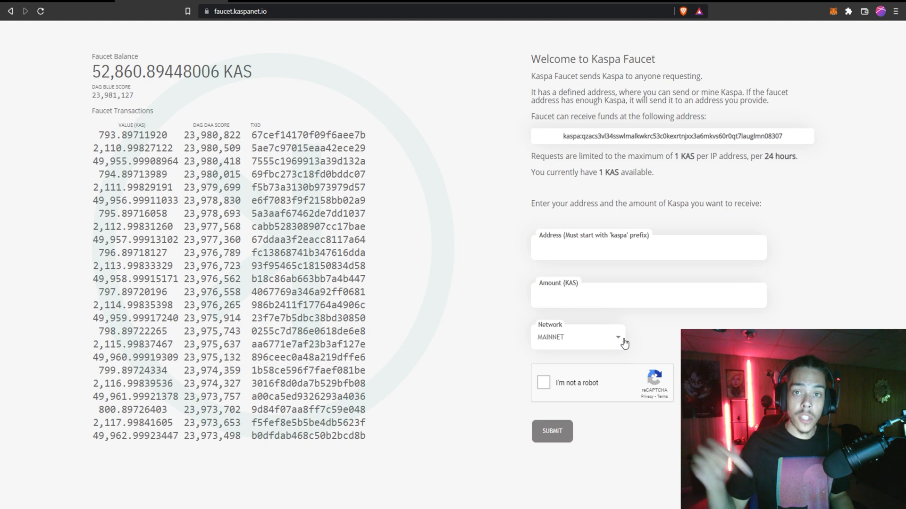
mouse_move(79, 2)
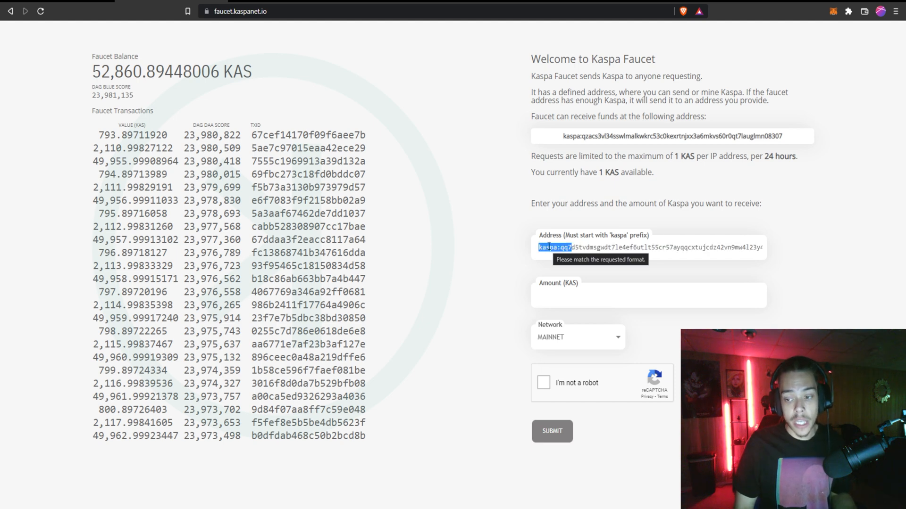
Request 1 KAS to the pasted receive address, passing the reCAPTCHA check
left_click(647, 295)
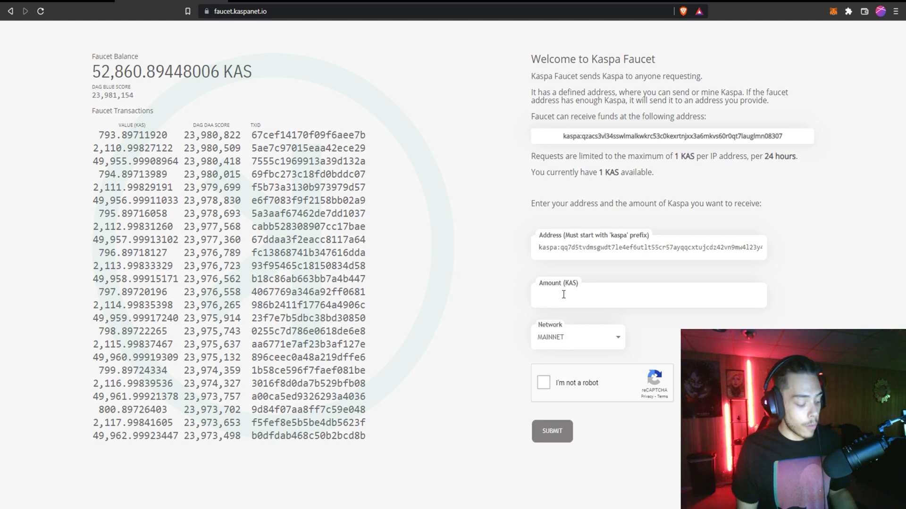
type("1")
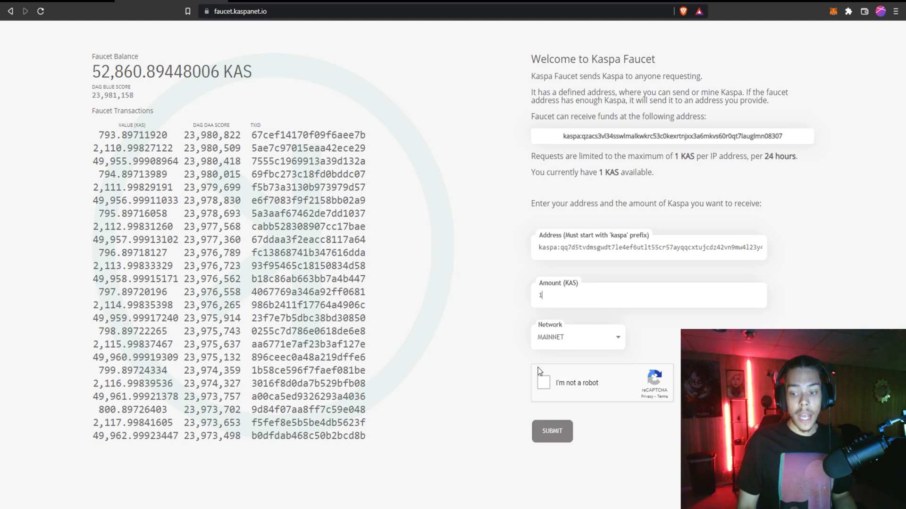
left_click(543, 383)
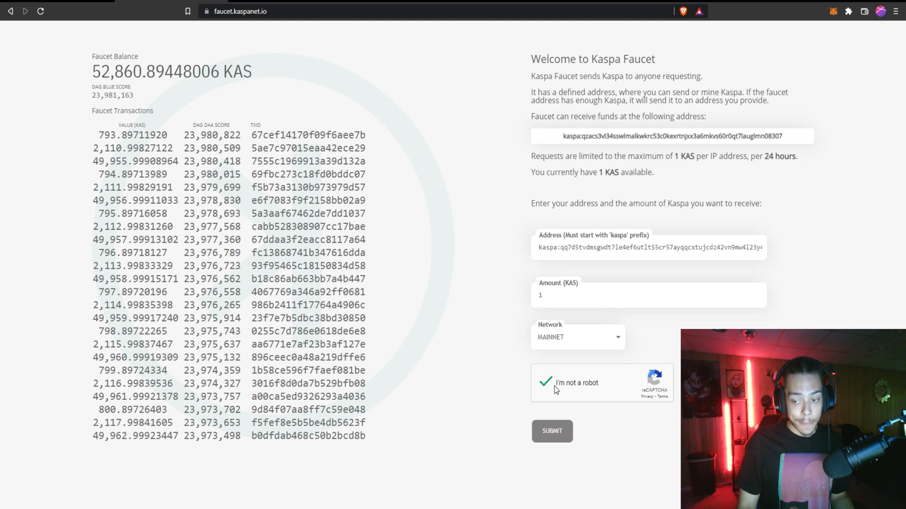
left_click(550, 431)
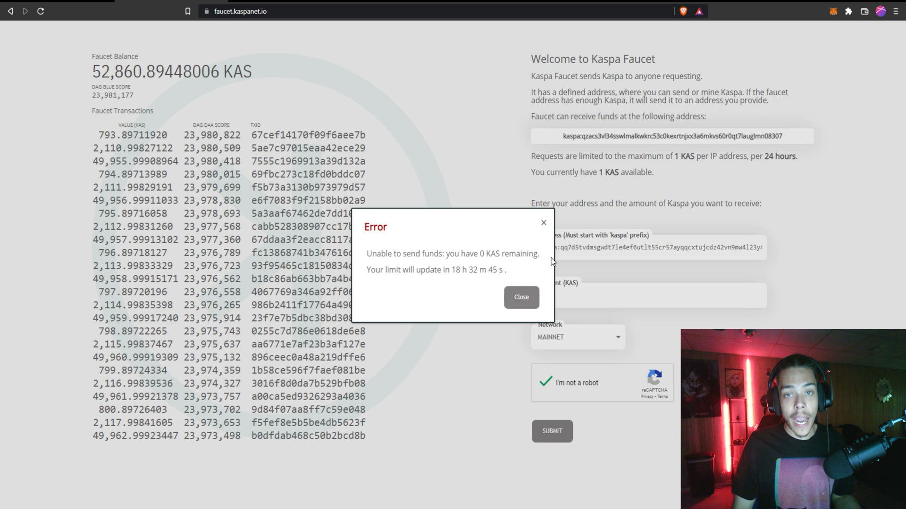
mouse_move(546, 260)
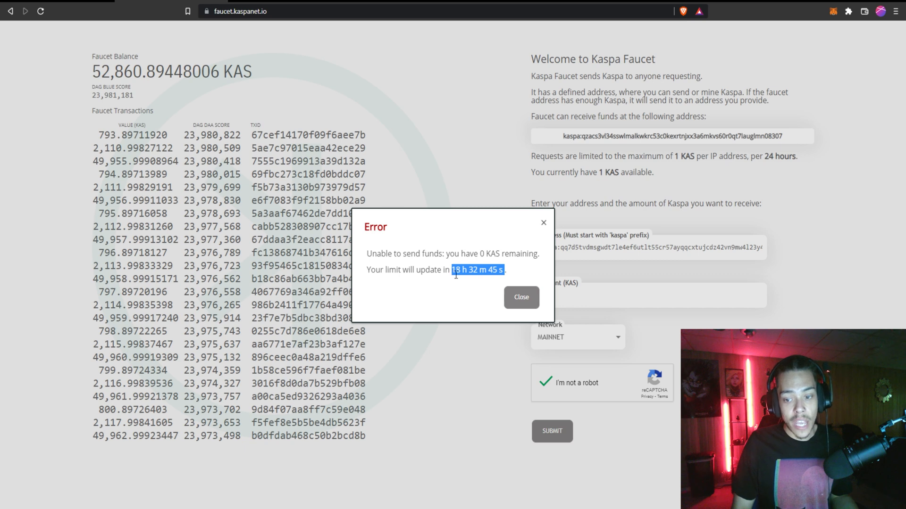
mouse_move(501, 311)
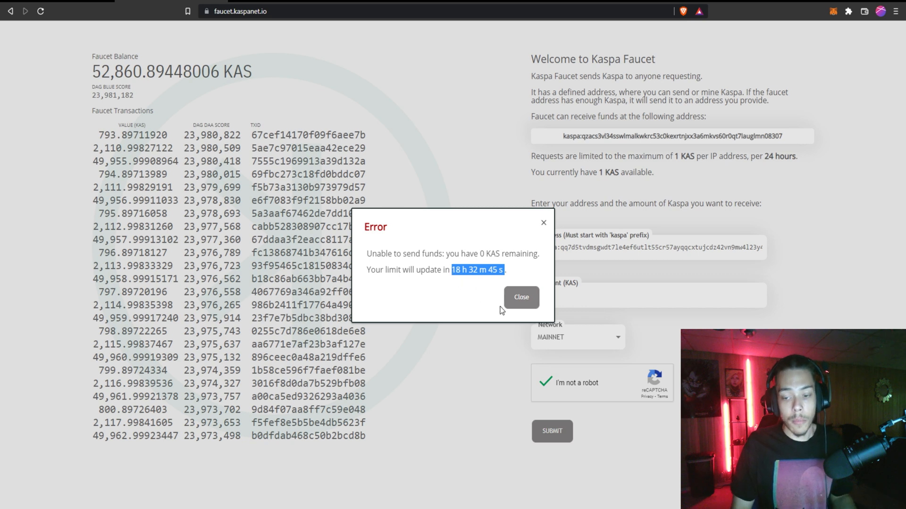
Close the faucet error reporting 0 KAS remaining for this limit period
left_click(520, 297)
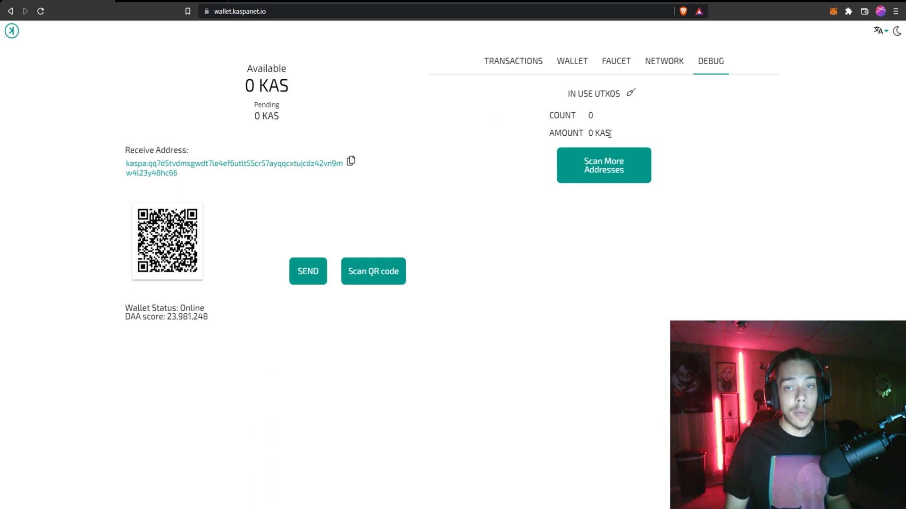
mouse_move(719, 103)
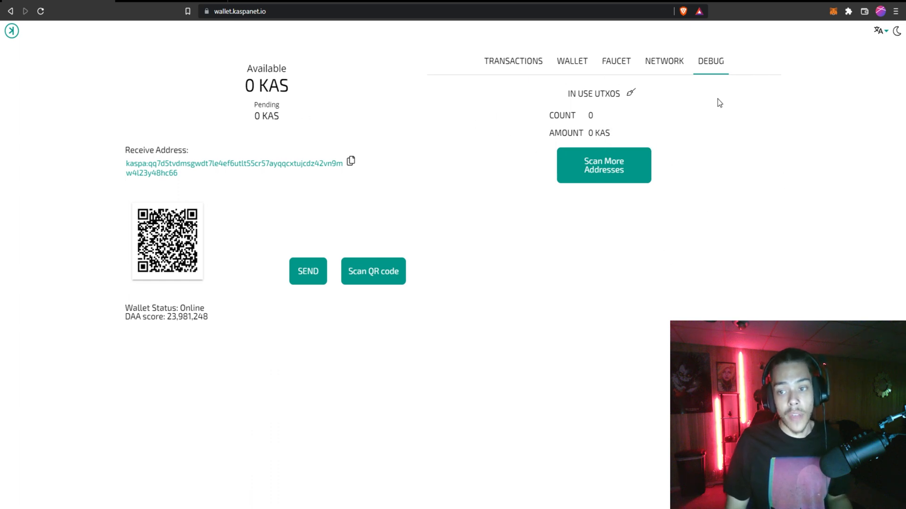
mouse_move(797, 306)
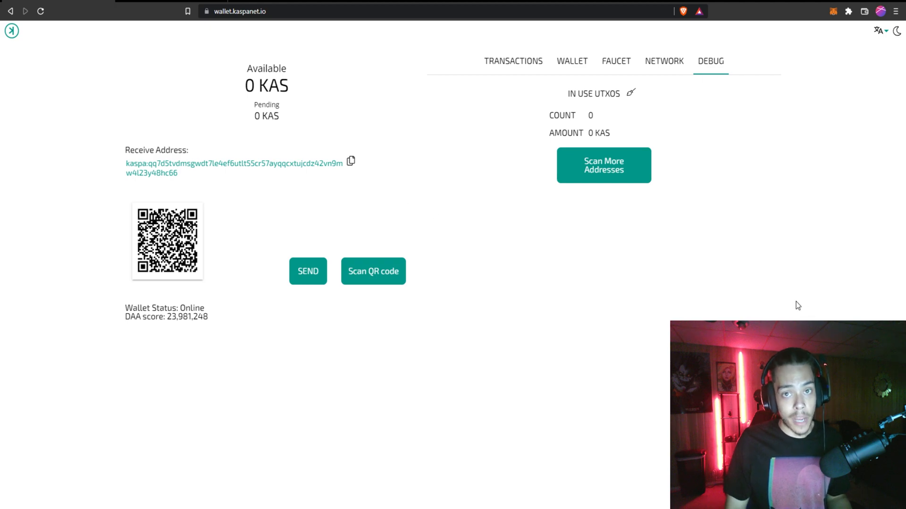